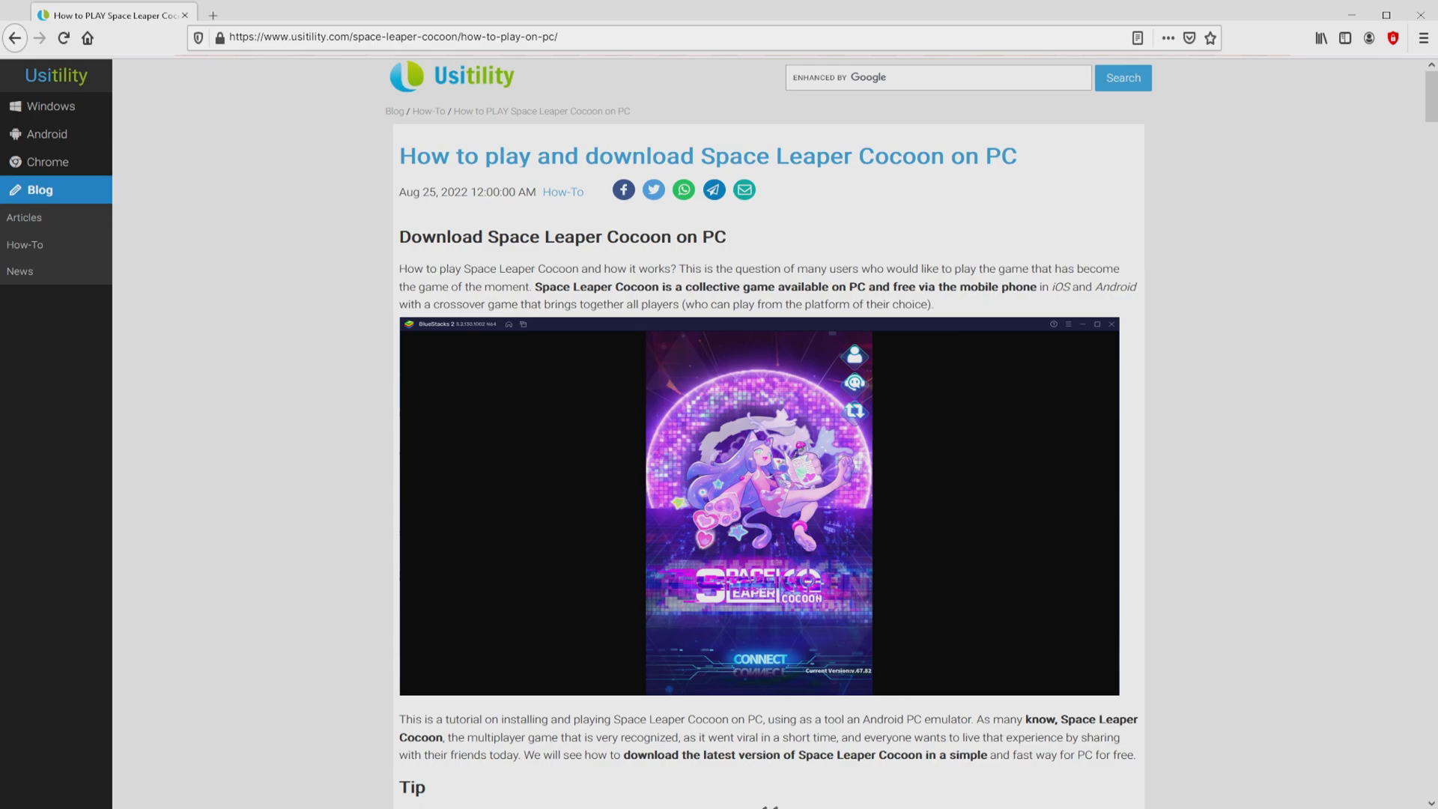
Follow the Usitility Download link to the BlueStacks page for Space Leaper Cocoon on PC.
{"action": "scroll", "scroll_direction": "down", "scroll_amount": 3}
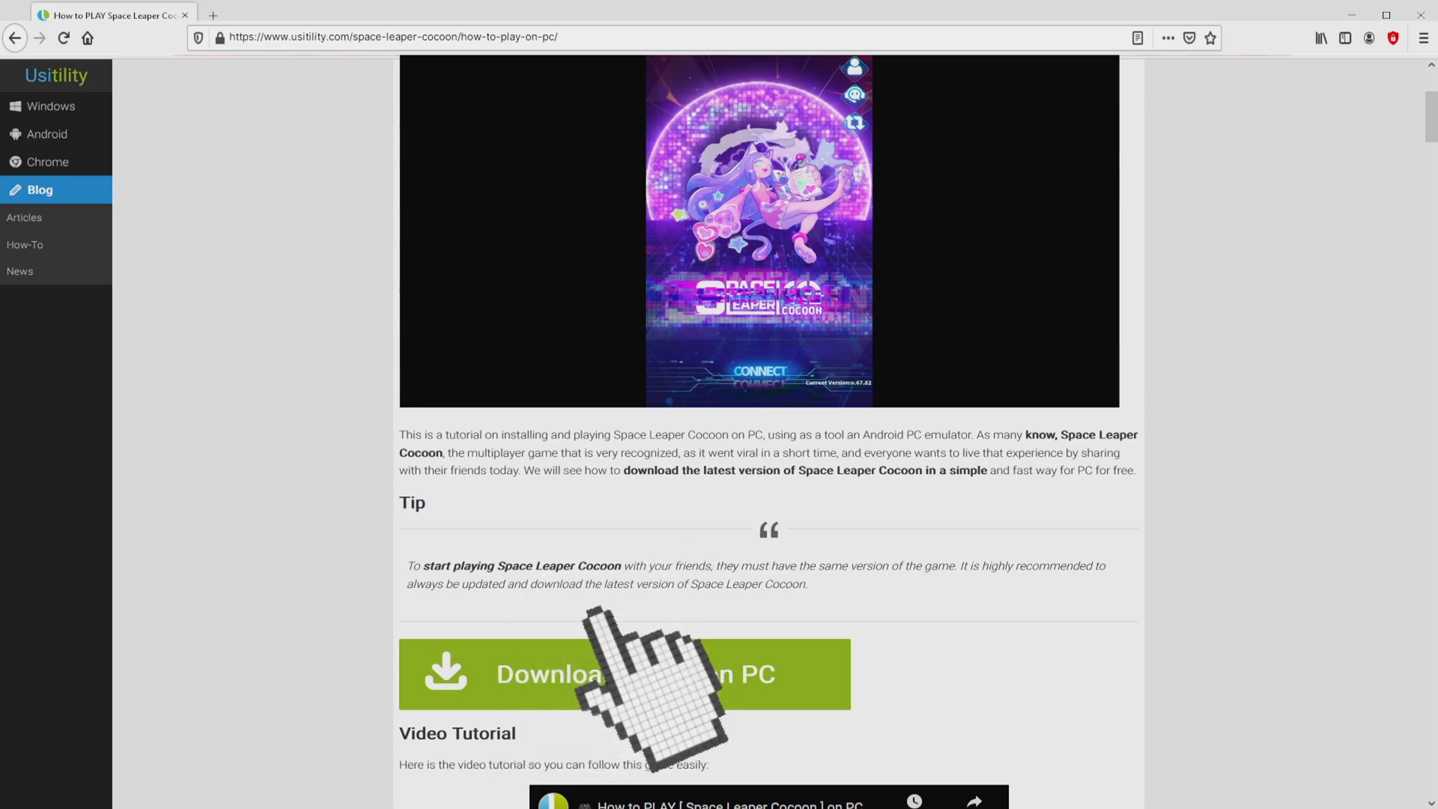
{"action": "left_click", "coordinate": [623, 674]}
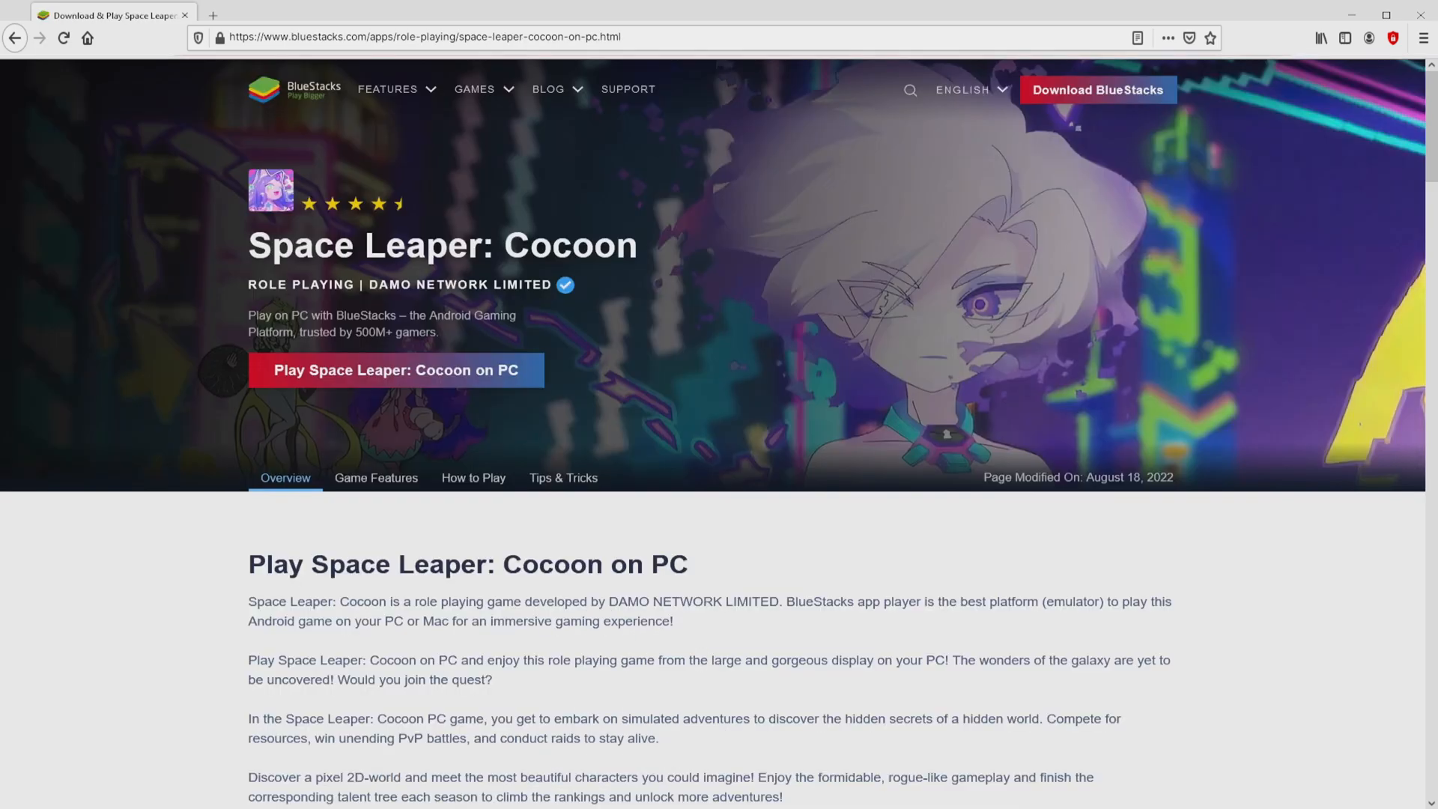
View the Rerolling, Eco Mode and next Game Features descriptions, then return to the page top.
{"action": "scroll", "scroll_direction": "down", "scroll_amount": 3}
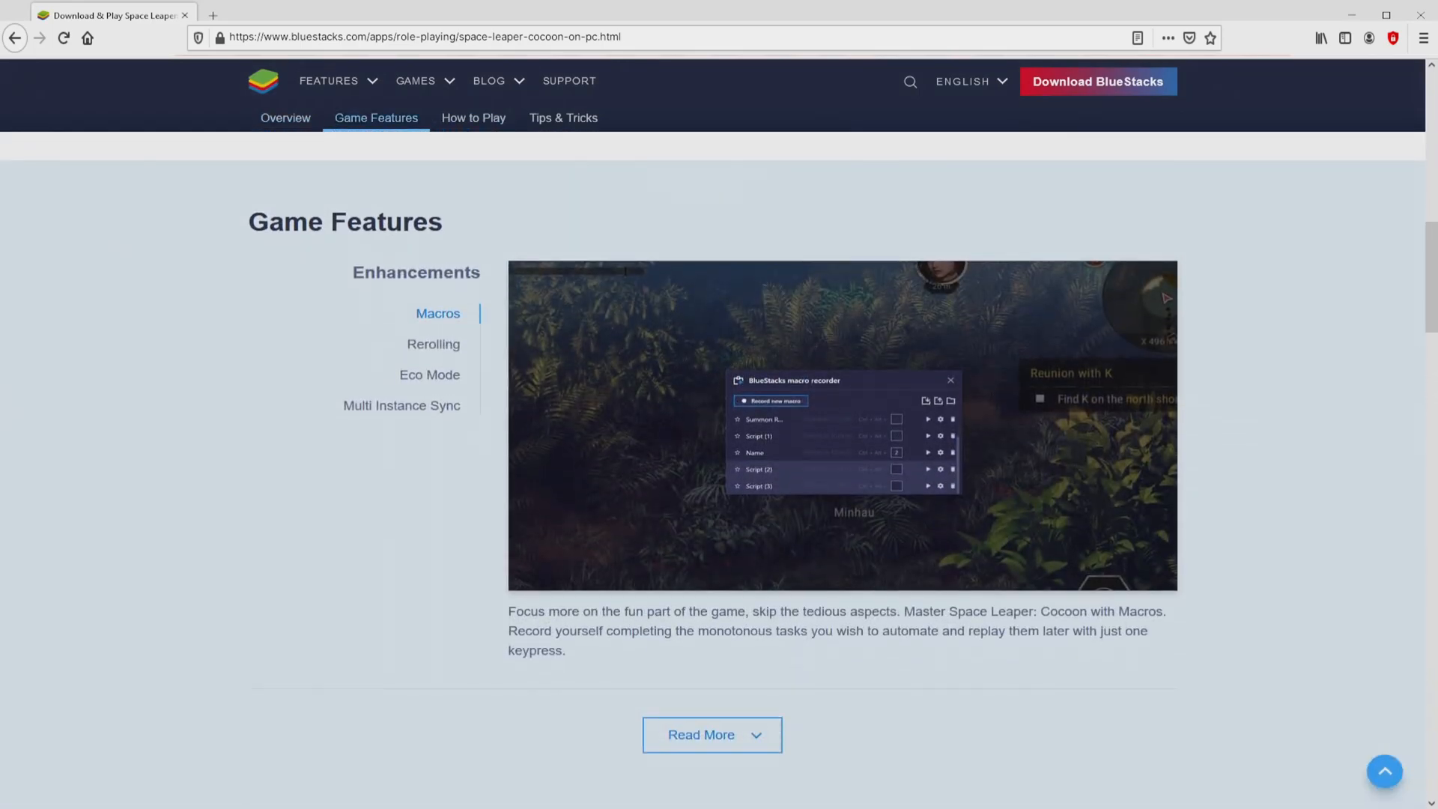
{"action": "left_click", "coordinate": [433, 345]}
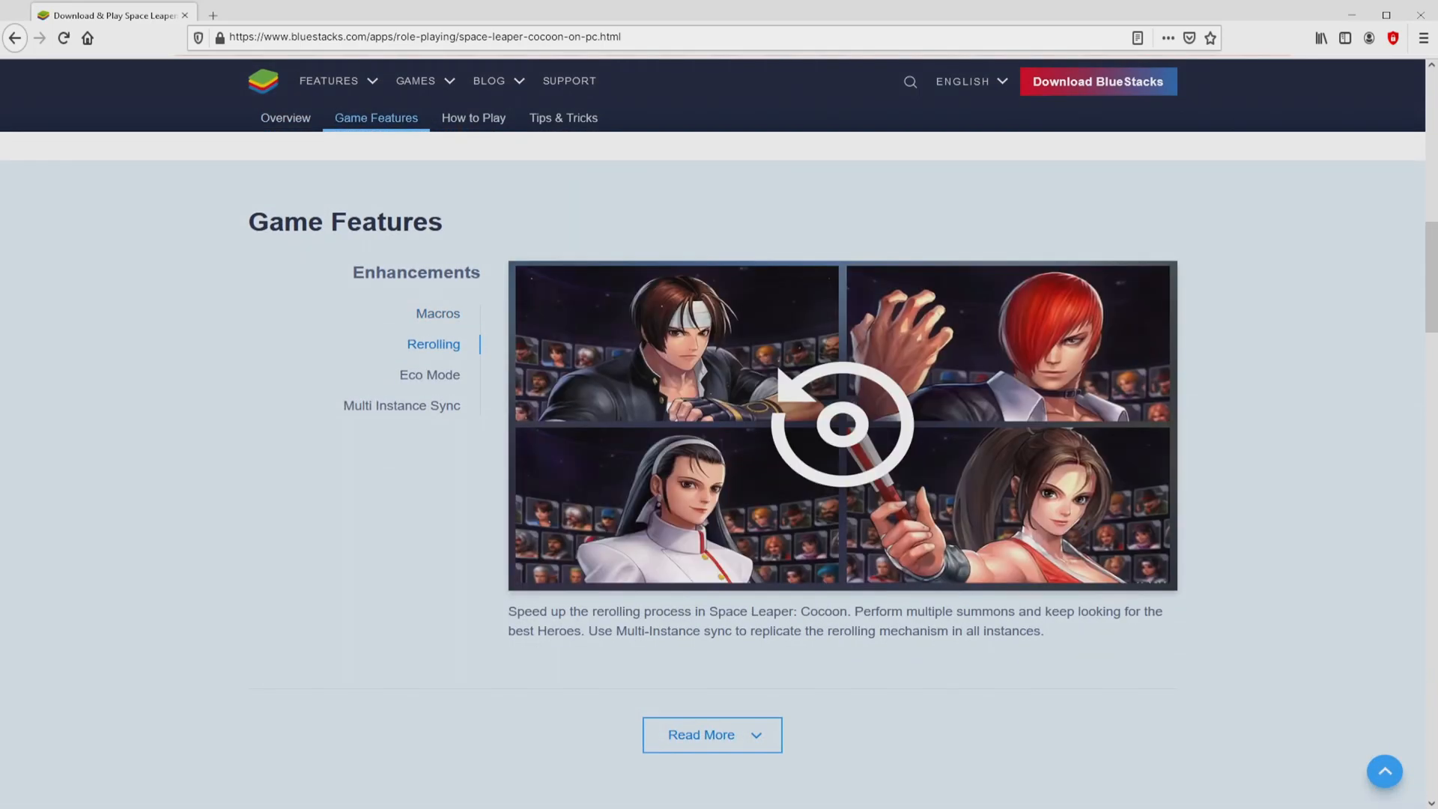
{"action": "left_click", "coordinate": [430, 374]}
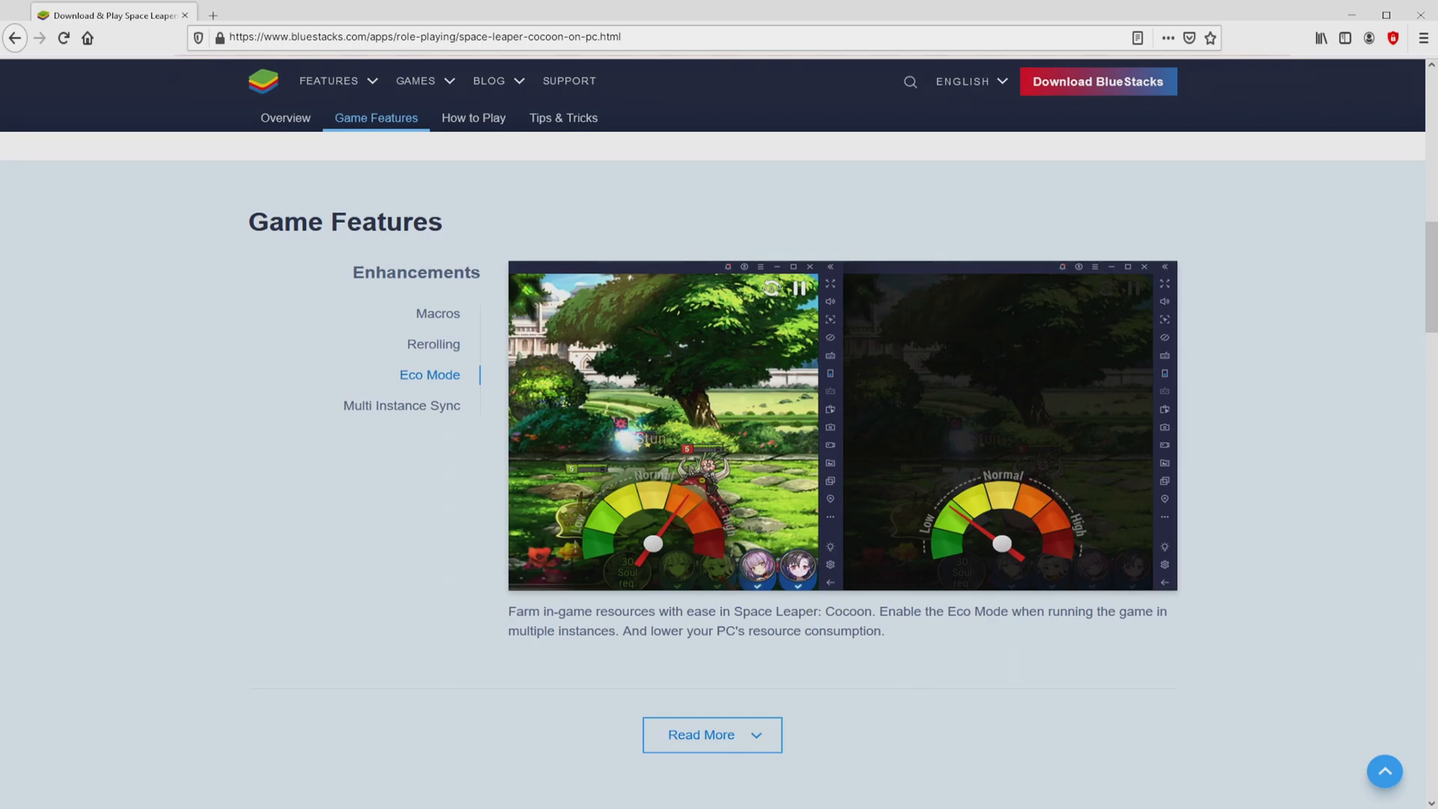
{"action": "left_click", "coordinate": [401, 405]}
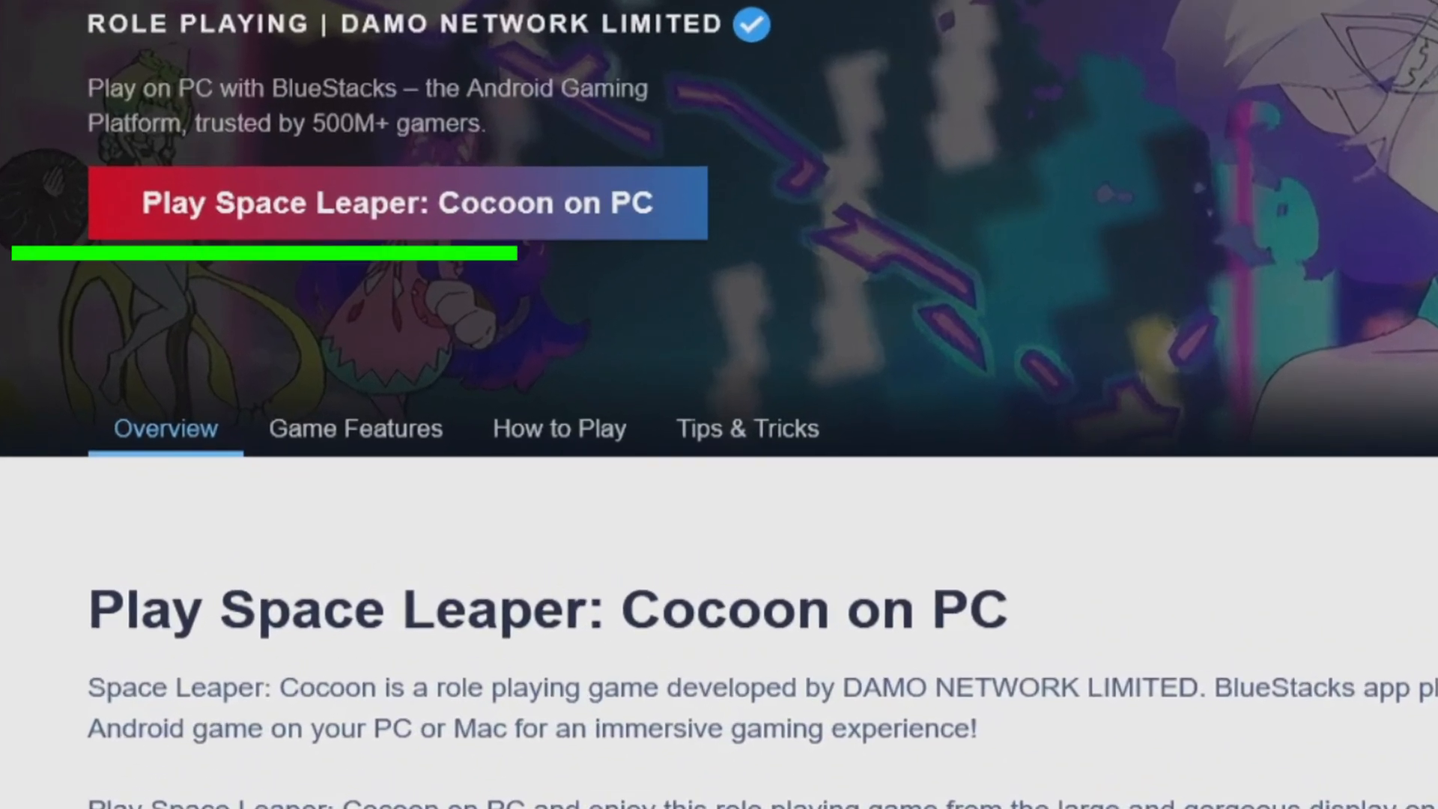
{"action": "scroll", "scroll_direction": "up", "scroll_amount": 3}
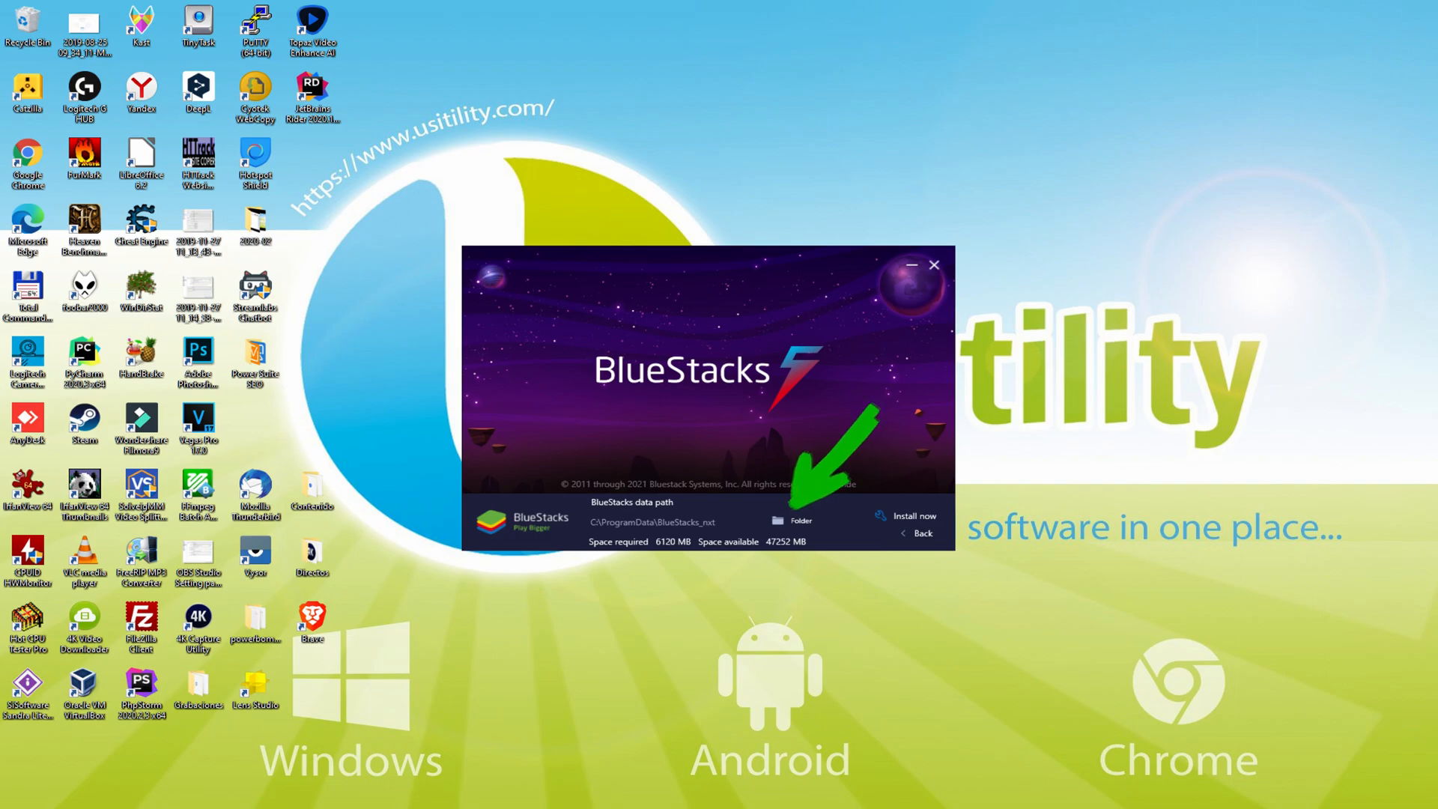
{"action": "mouse_move", "coordinate": [917, 519]}
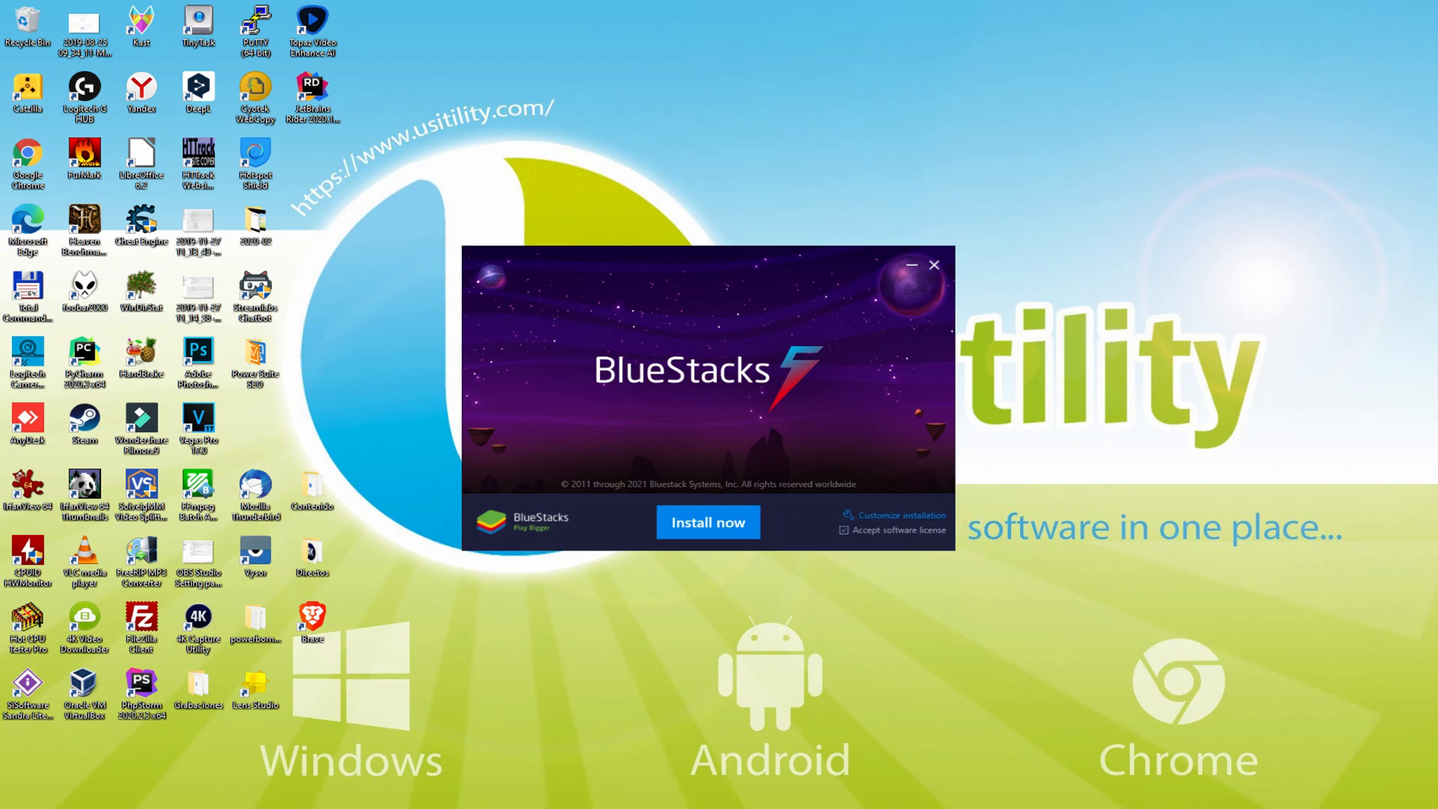
{"action": "left_click", "coordinate": [707, 522]}
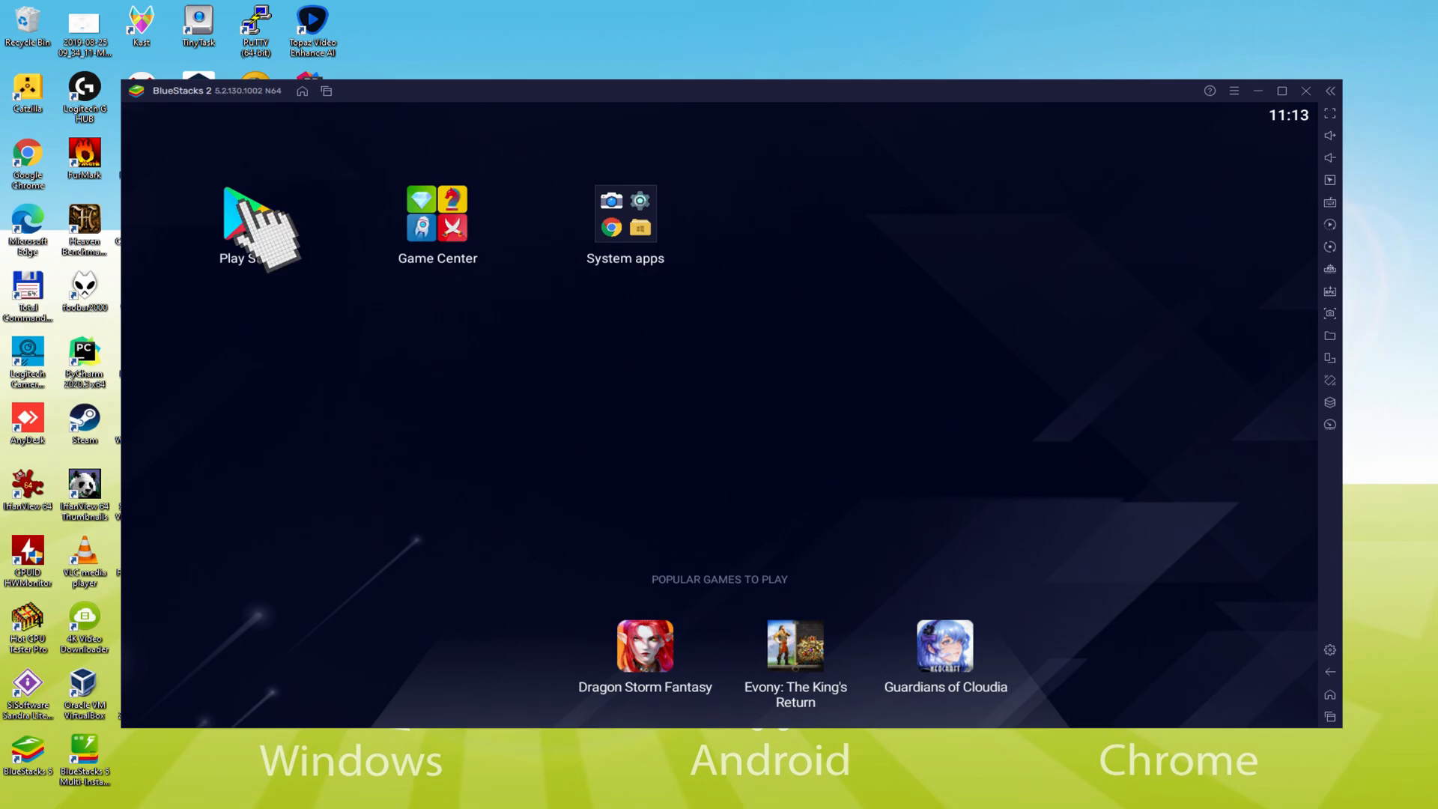
Start Google Play from the home screen and begin signing in to a Google account.
{"action": "left_click", "coordinate": [242, 216]}
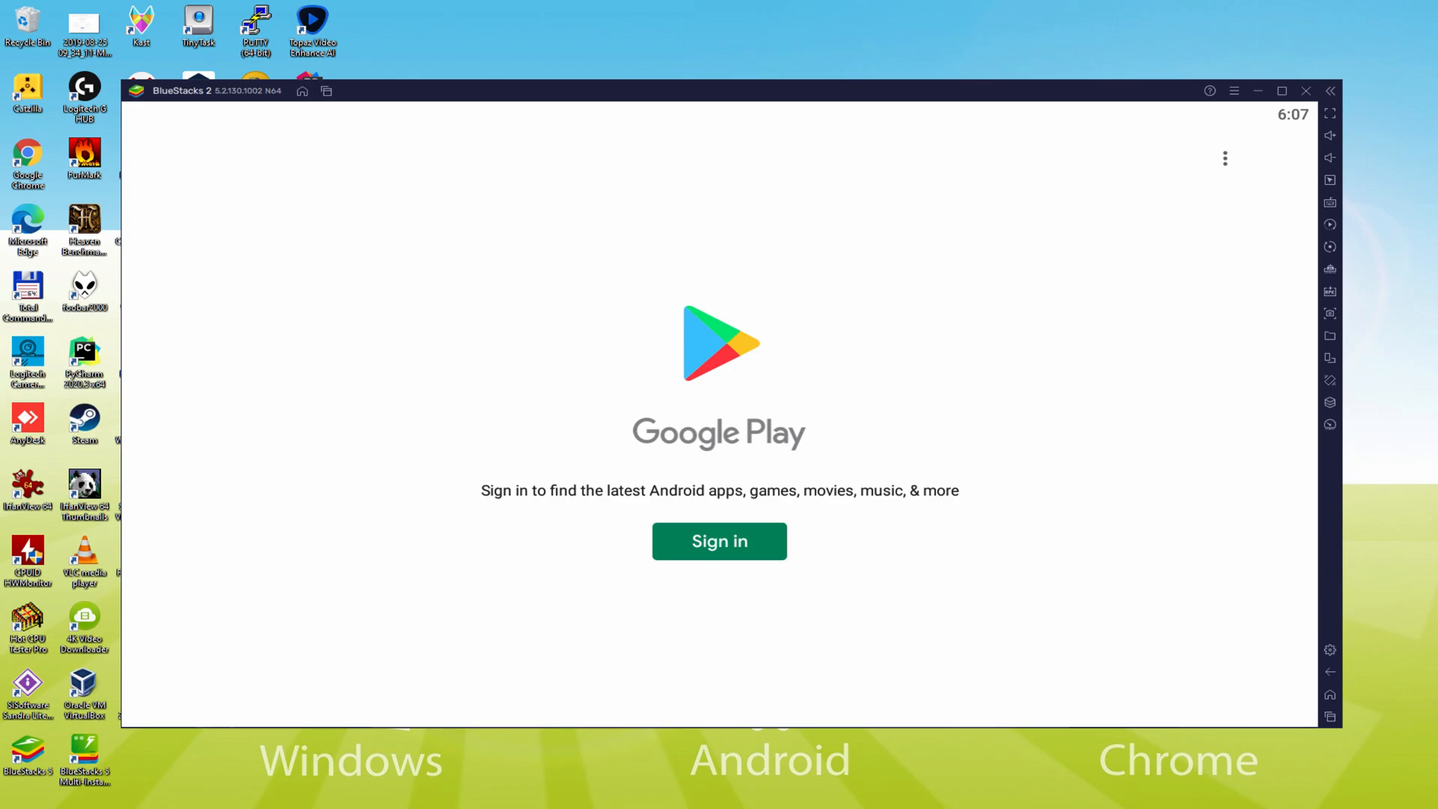
{"action": "left_click", "coordinate": [719, 541]}
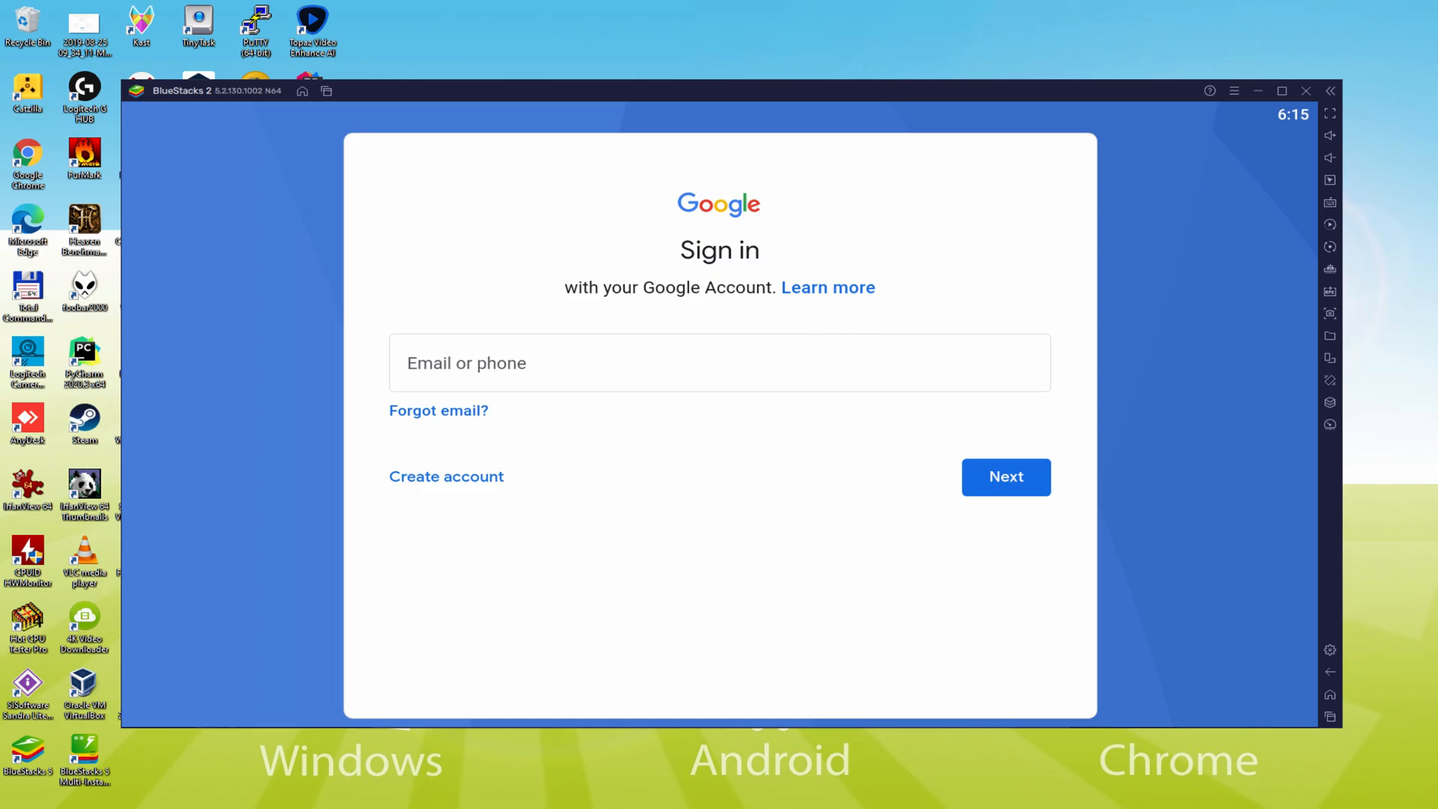
Enter the account, accept the terms, disable Google Drive backup and confirm the Google services settings.
{"action": "left_click", "coordinate": [1006, 477]}
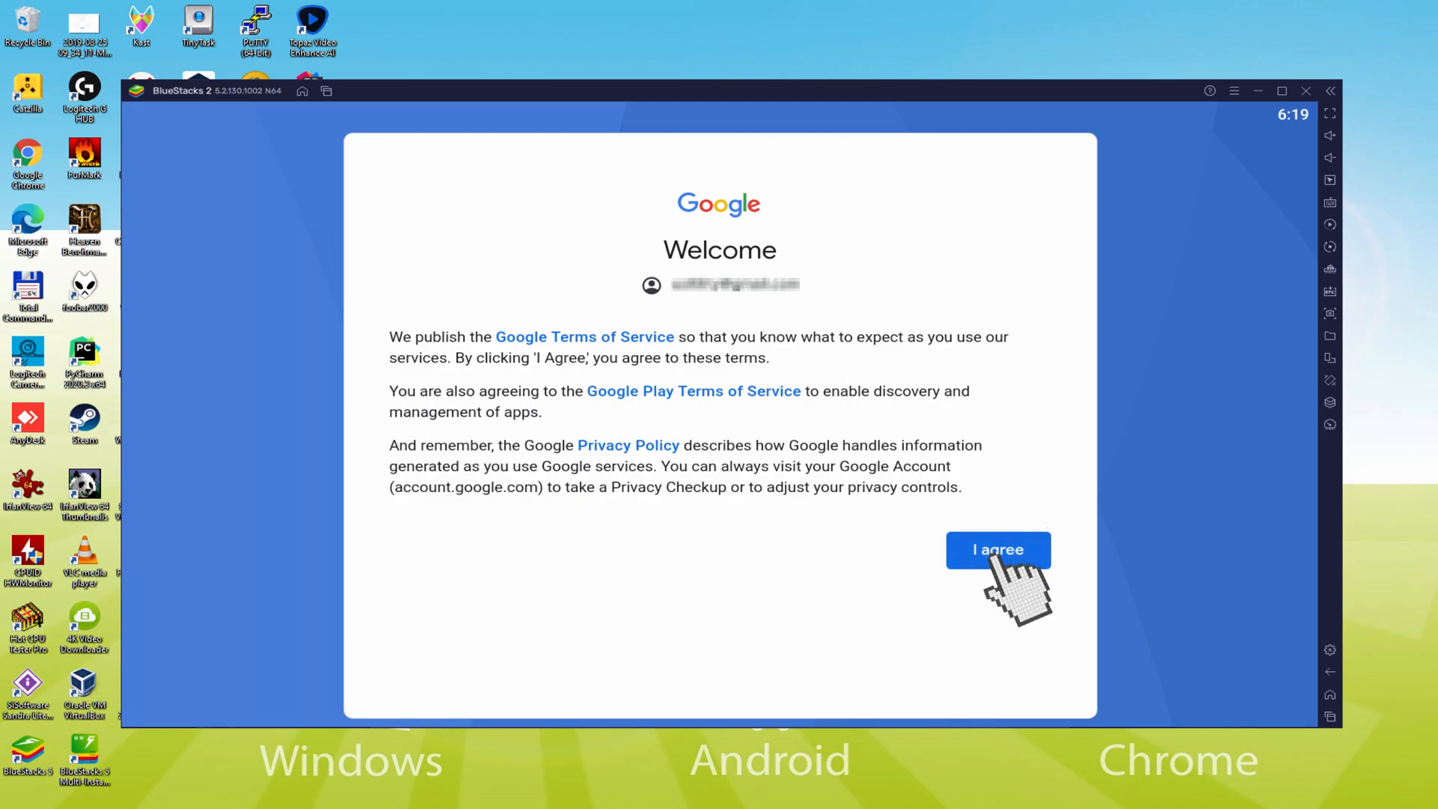
{"action": "left_click", "coordinate": [998, 550]}
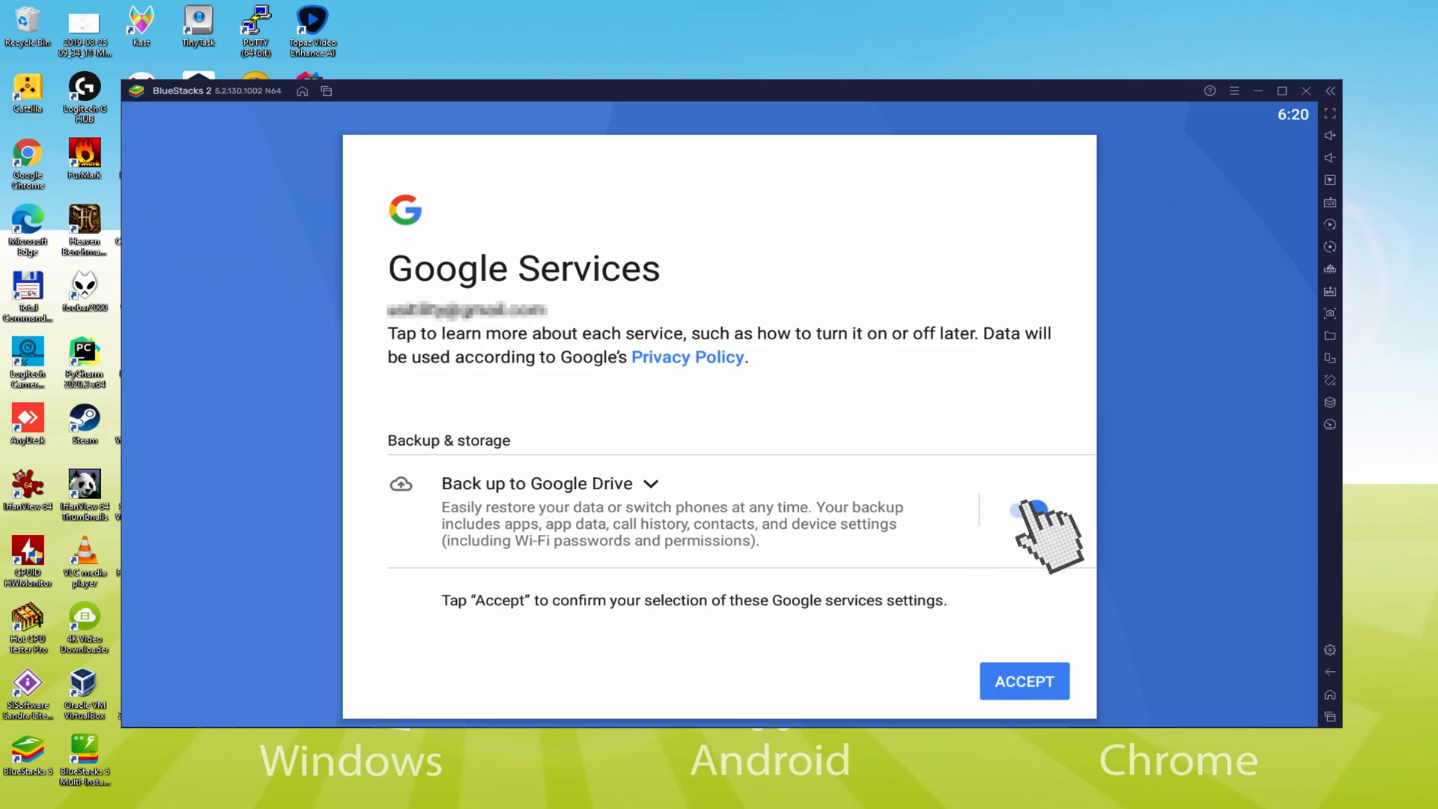
{"action": "left_click", "coordinate": [1024, 510]}
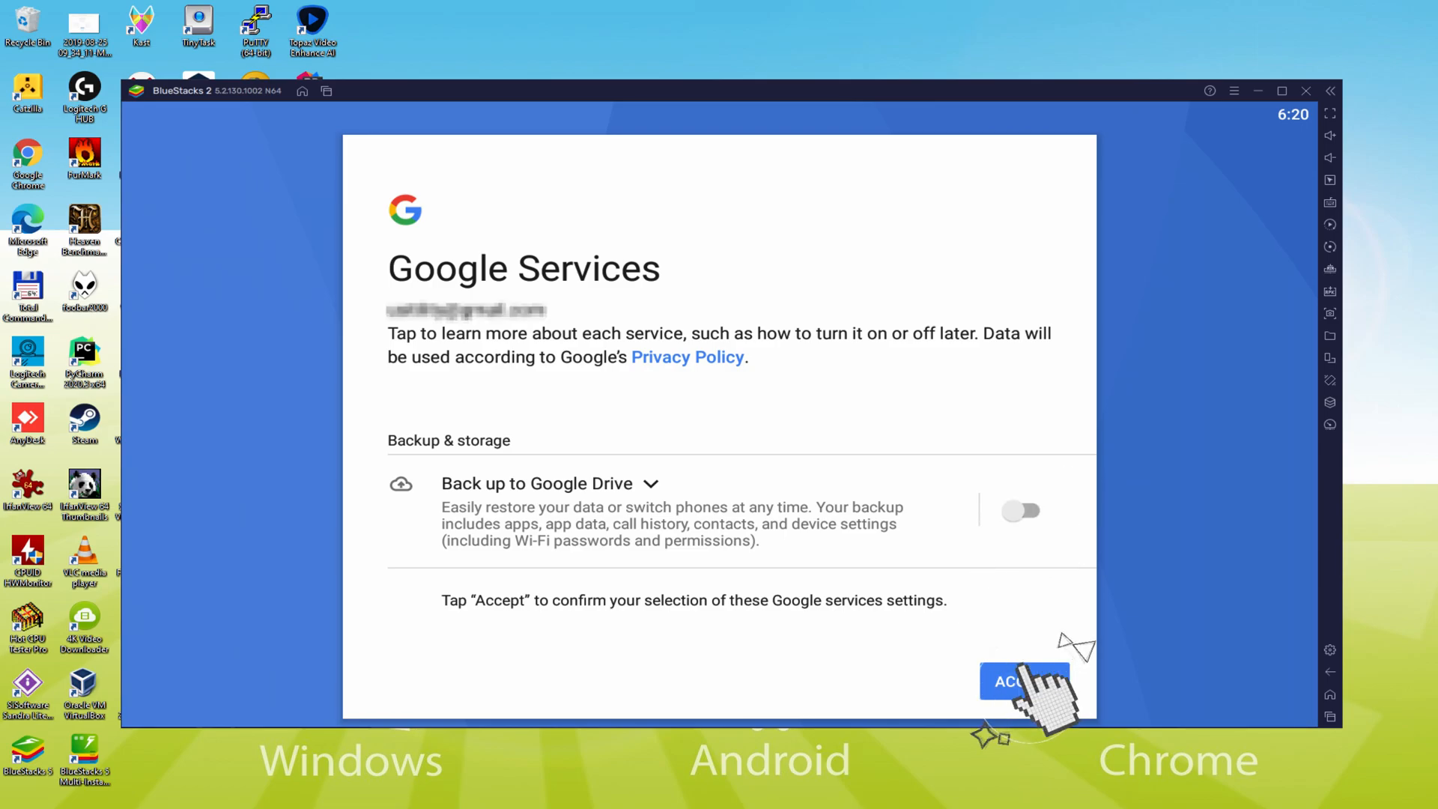
{"action": "left_click", "coordinate": [1025, 680]}
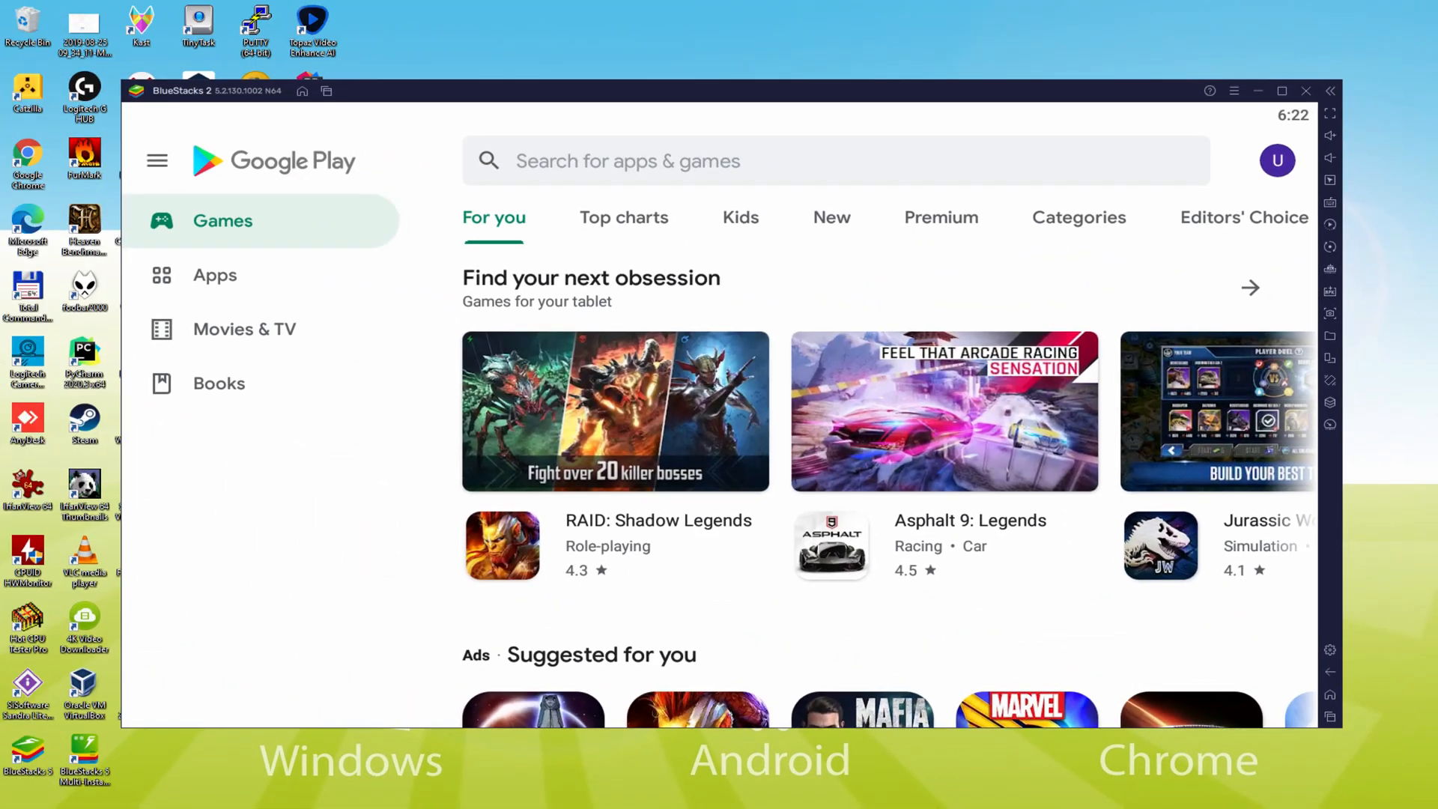
Install Space Leaper: Cocoon from its page under Popular Games on the home screen.
{"action": "left_click", "coordinate": [303, 90]}
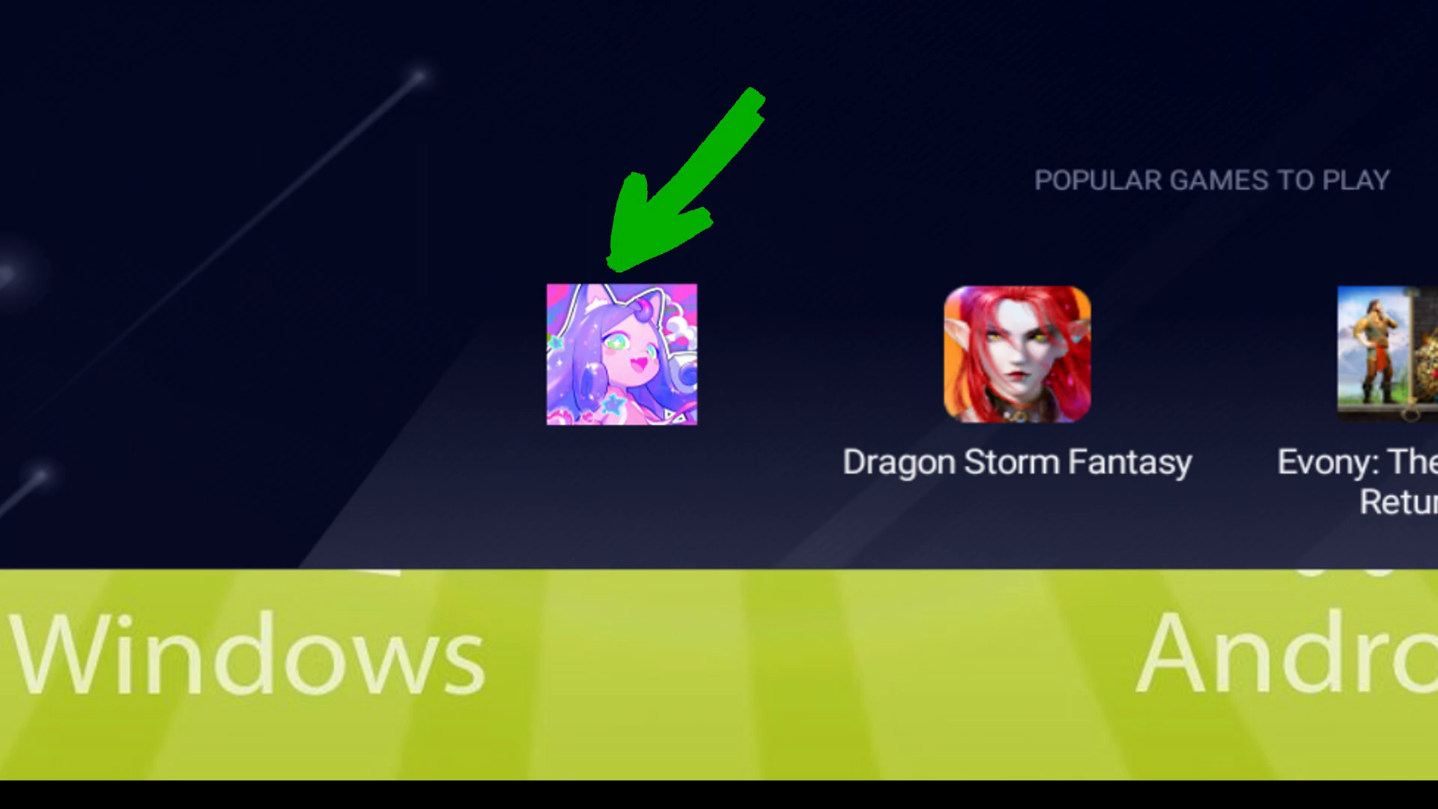
{"action": "left_click", "coordinate": [618, 361]}
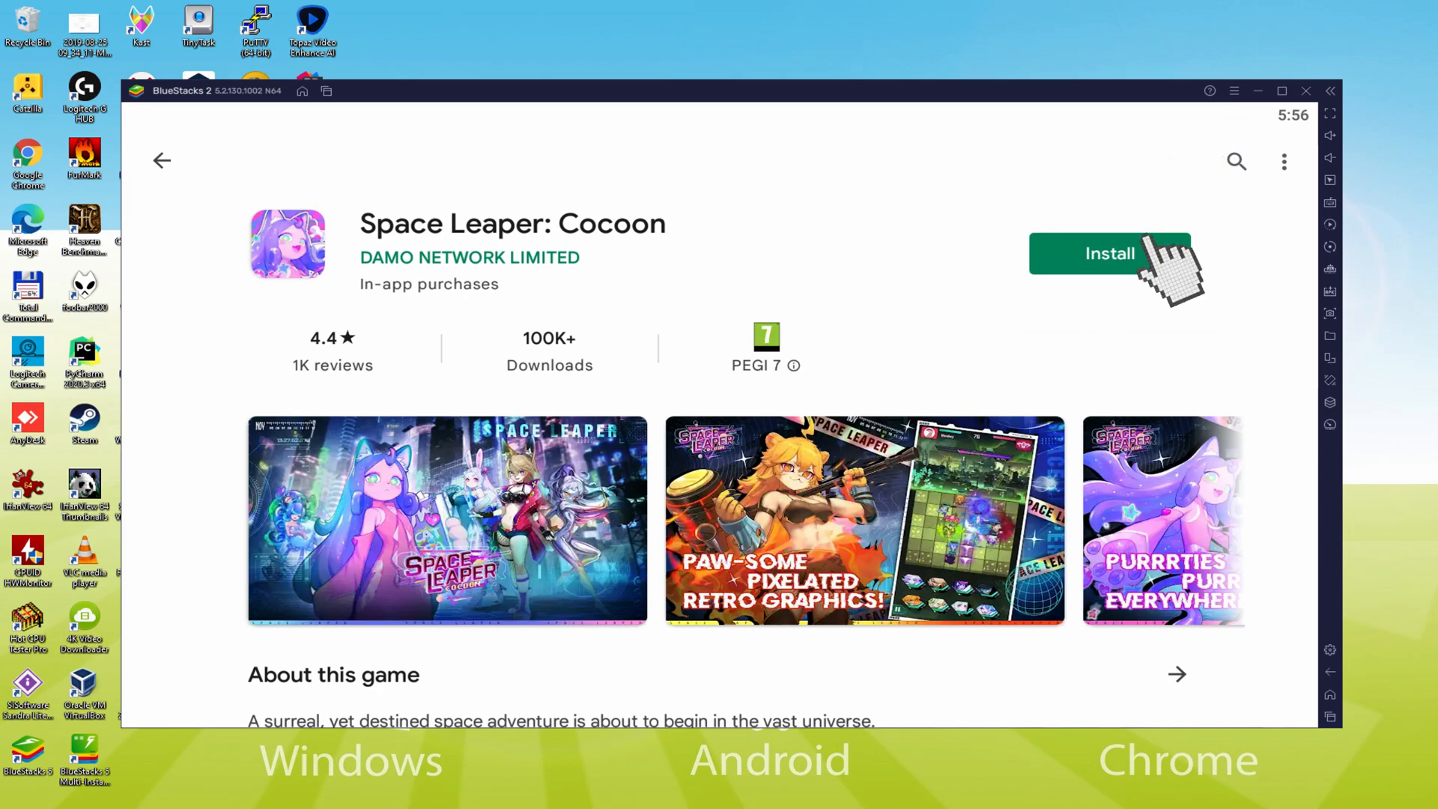
{"action": "left_click", "coordinate": [1109, 253]}
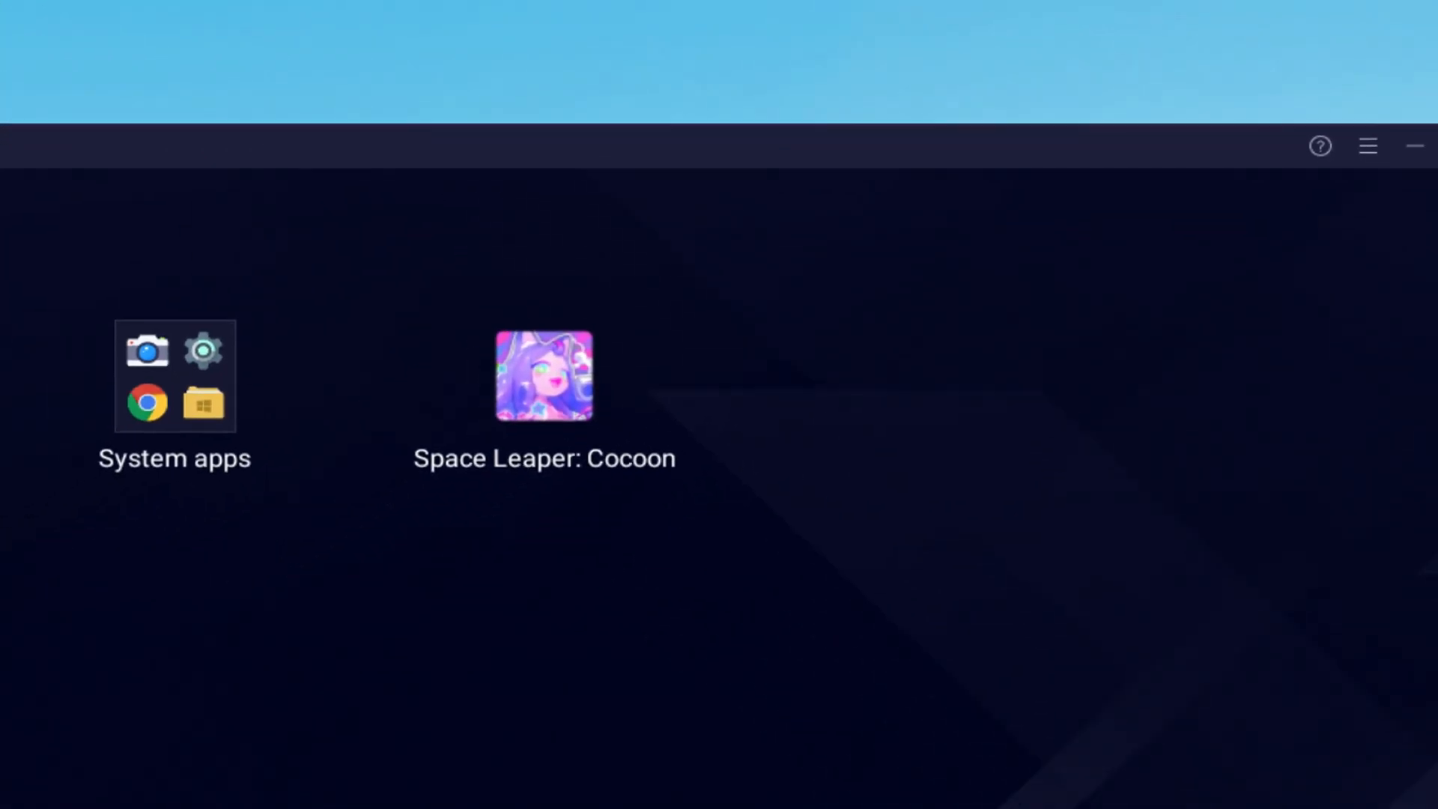
Launch Space Leaper: Cocoon from its home-screen icon.
{"action": "double_click", "coordinate": [541, 387]}
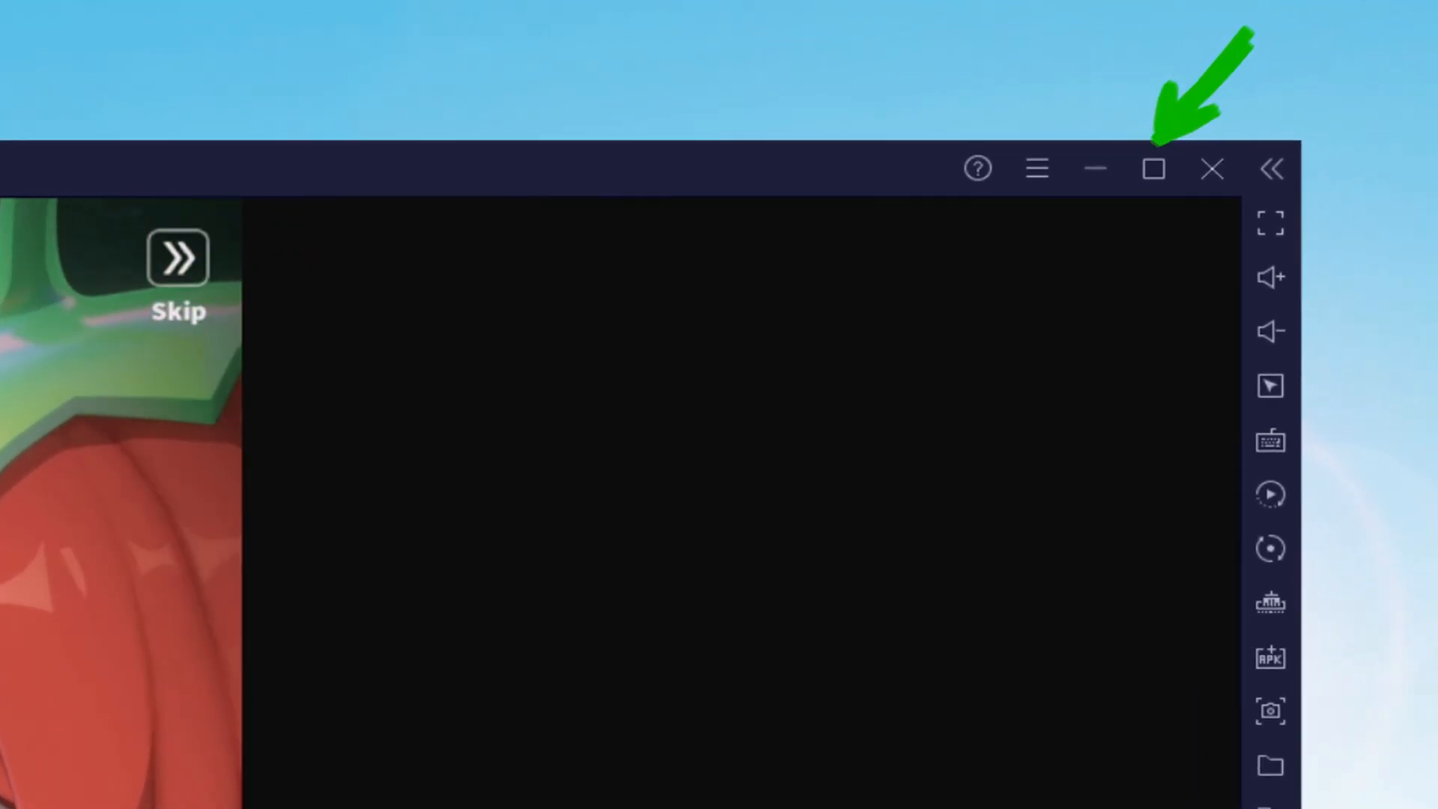
Maximize the BlueStacks window while the game intro plays.
{"action": "left_click", "coordinate": [1152, 169]}
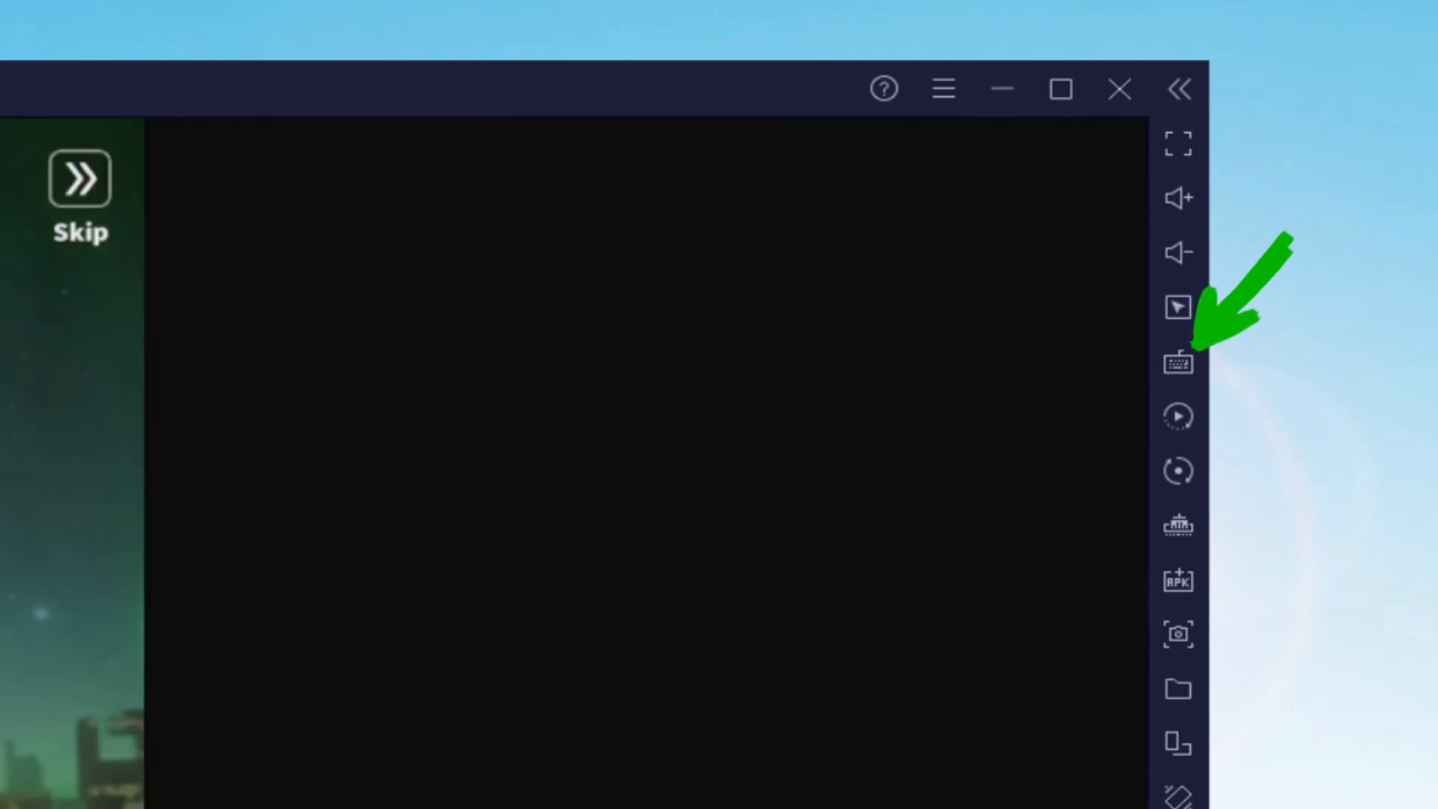
Show the keyboard controls setup and answer the dialogue with 'Are you all right?'.
{"action": "left_click", "coordinate": [1174, 361]}
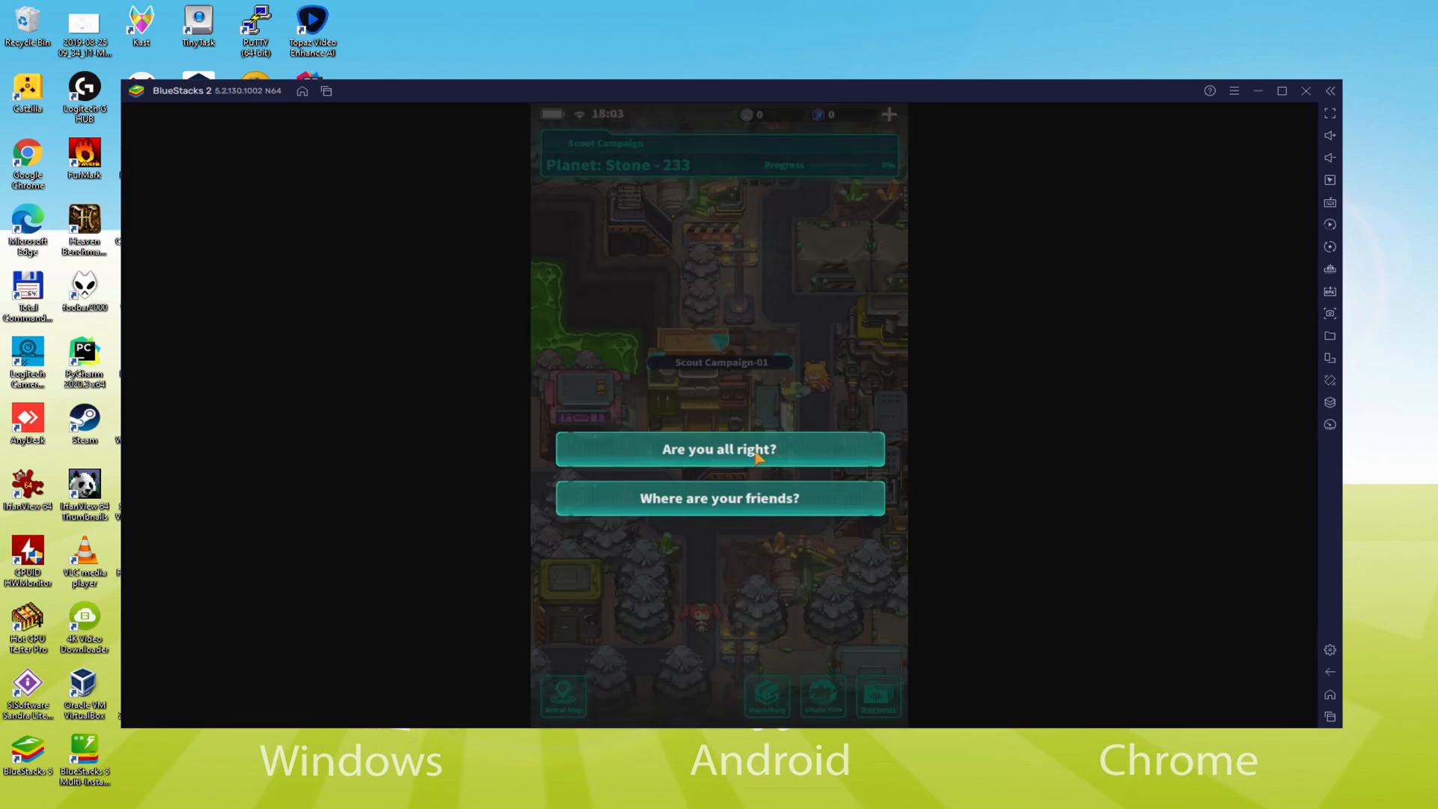
{"action": "left_click", "coordinate": [719, 449]}
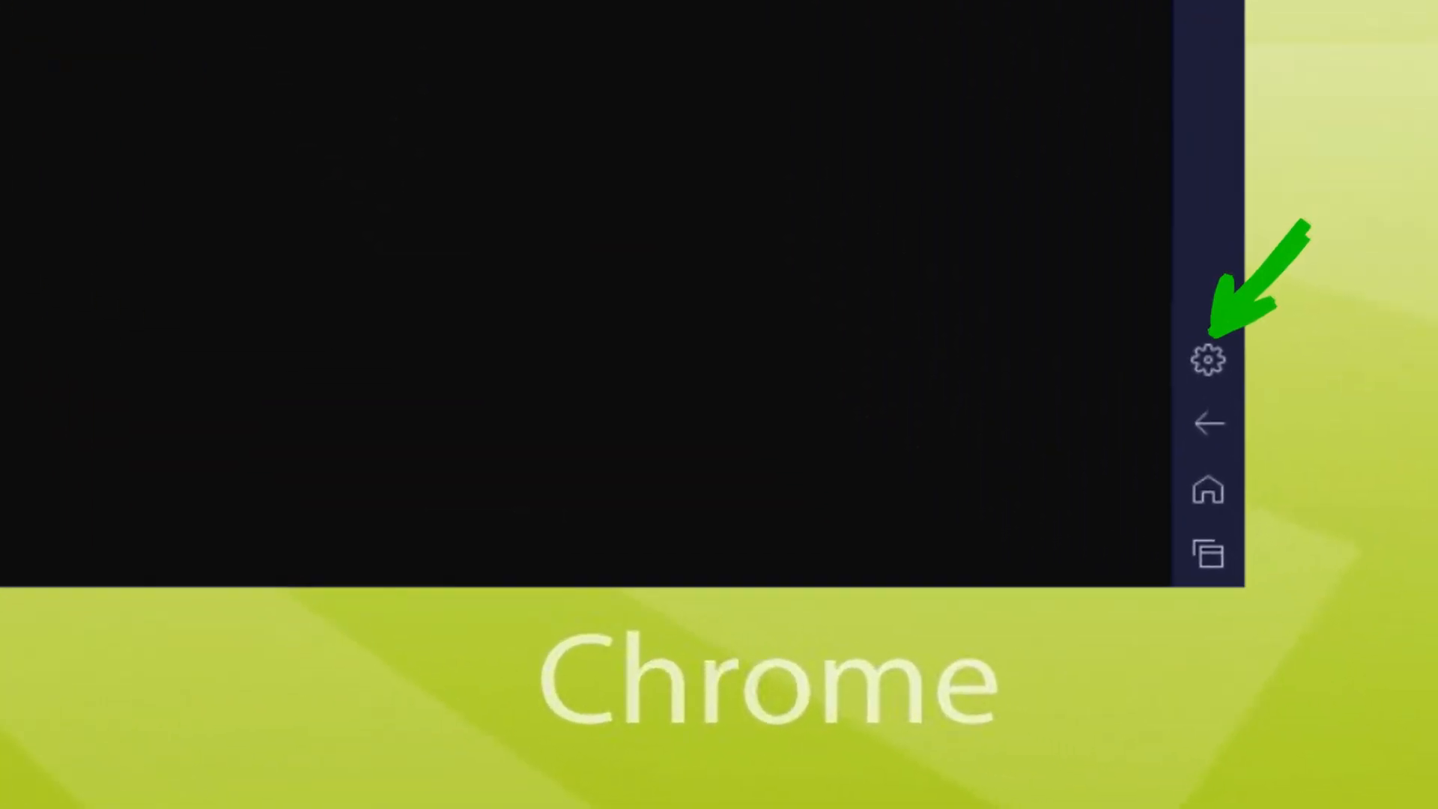
Check the BlueStacks Settings Preferences and close them to return to the game.
{"action": "left_click", "coordinate": [1204, 359]}
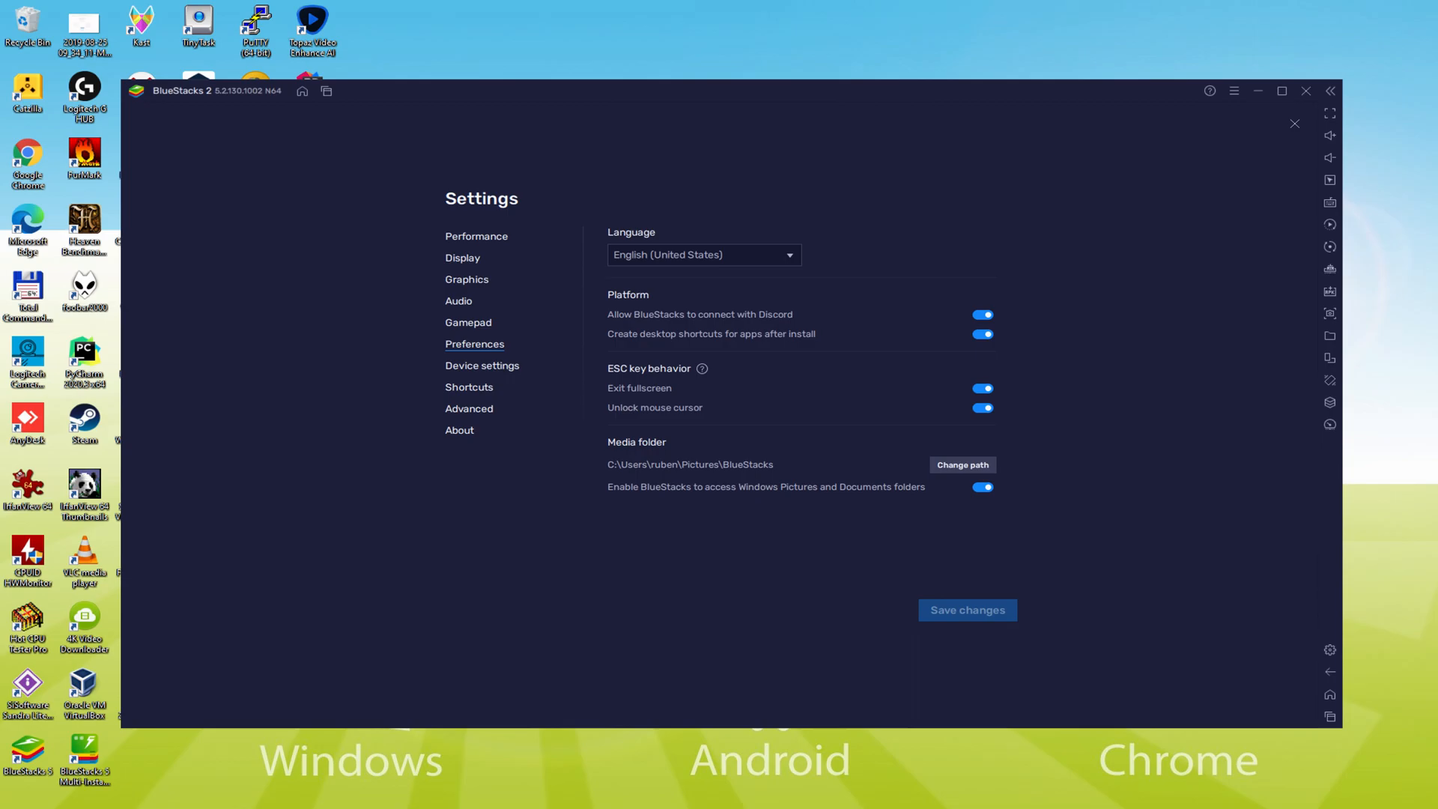
{"action": "left_click", "coordinate": [1294, 123]}
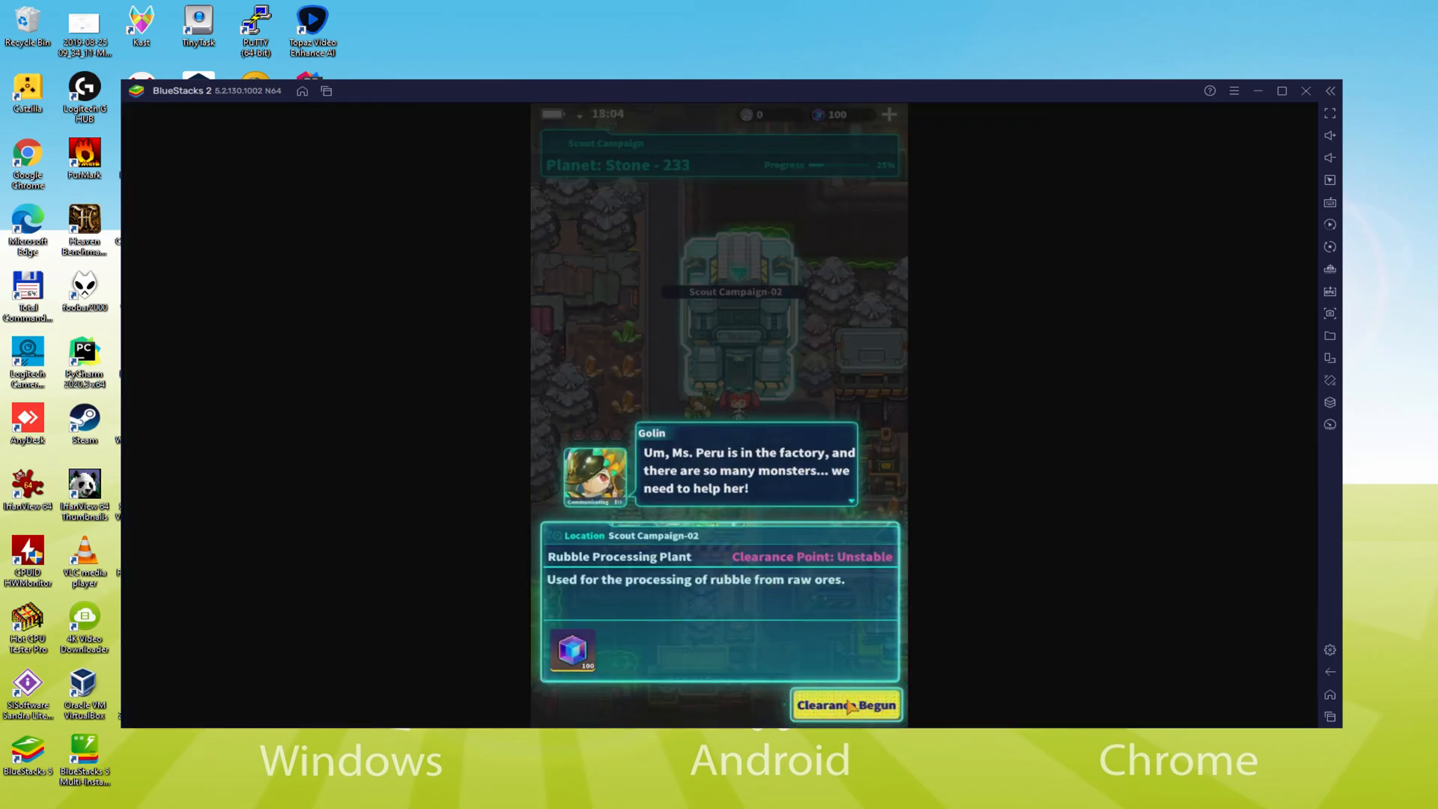
Begin Rubble Processing Plant clearance, move Golin to the front row and start combat.
{"action": "left_click", "coordinate": [847, 704]}
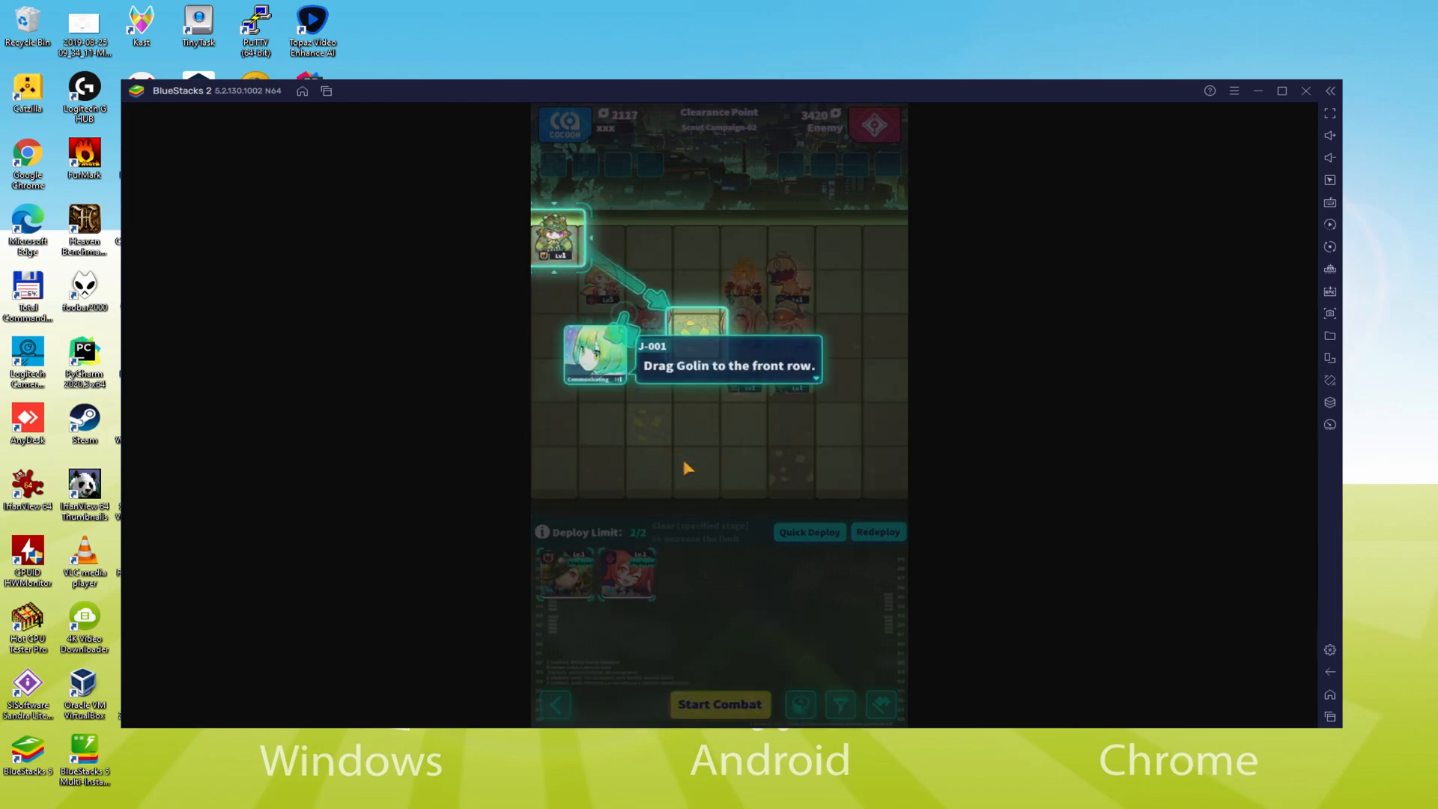
{"action": "left_click_drag", "start_coordinate": [558, 240], "coordinate": [696, 321]}
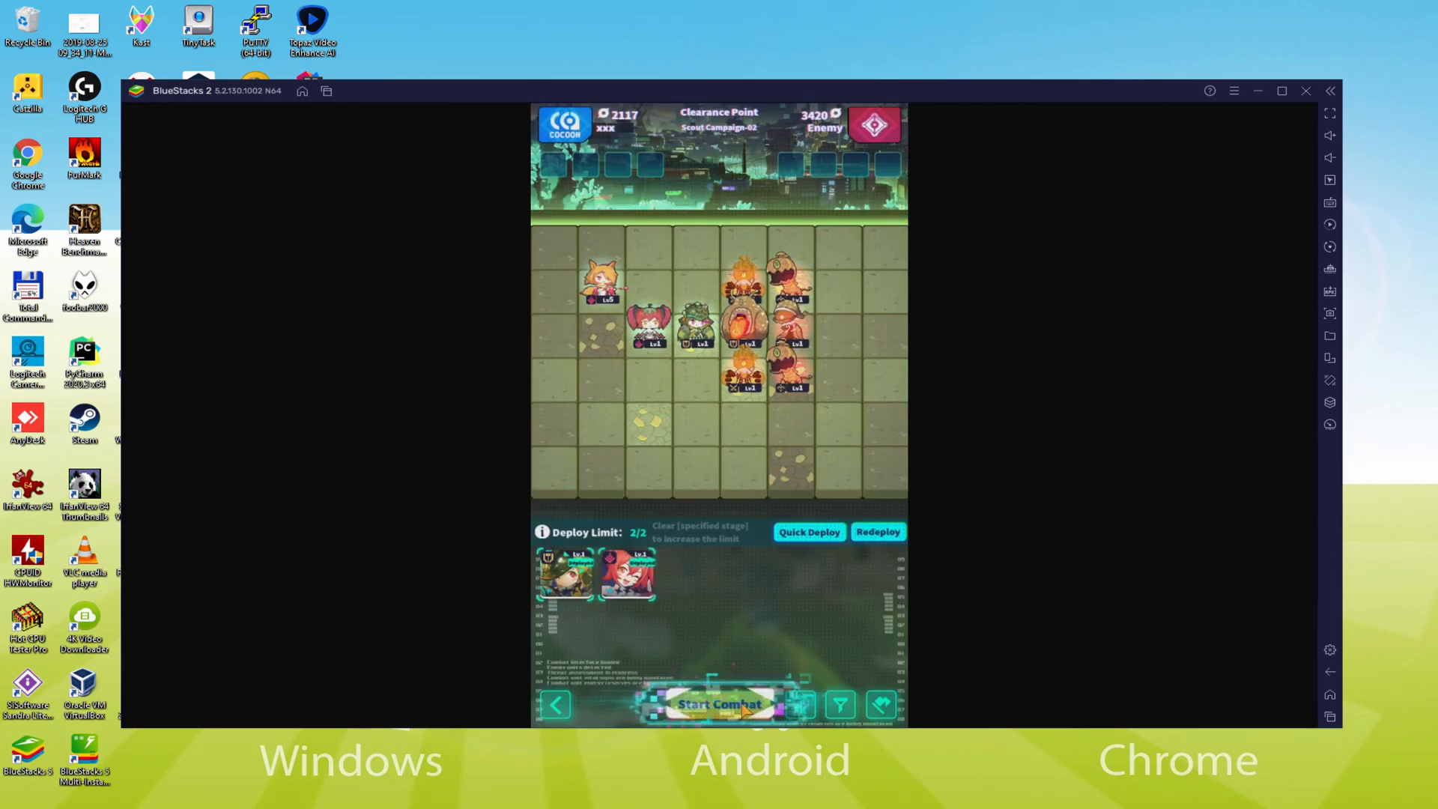
{"action": "left_click", "coordinate": [721, 704]}
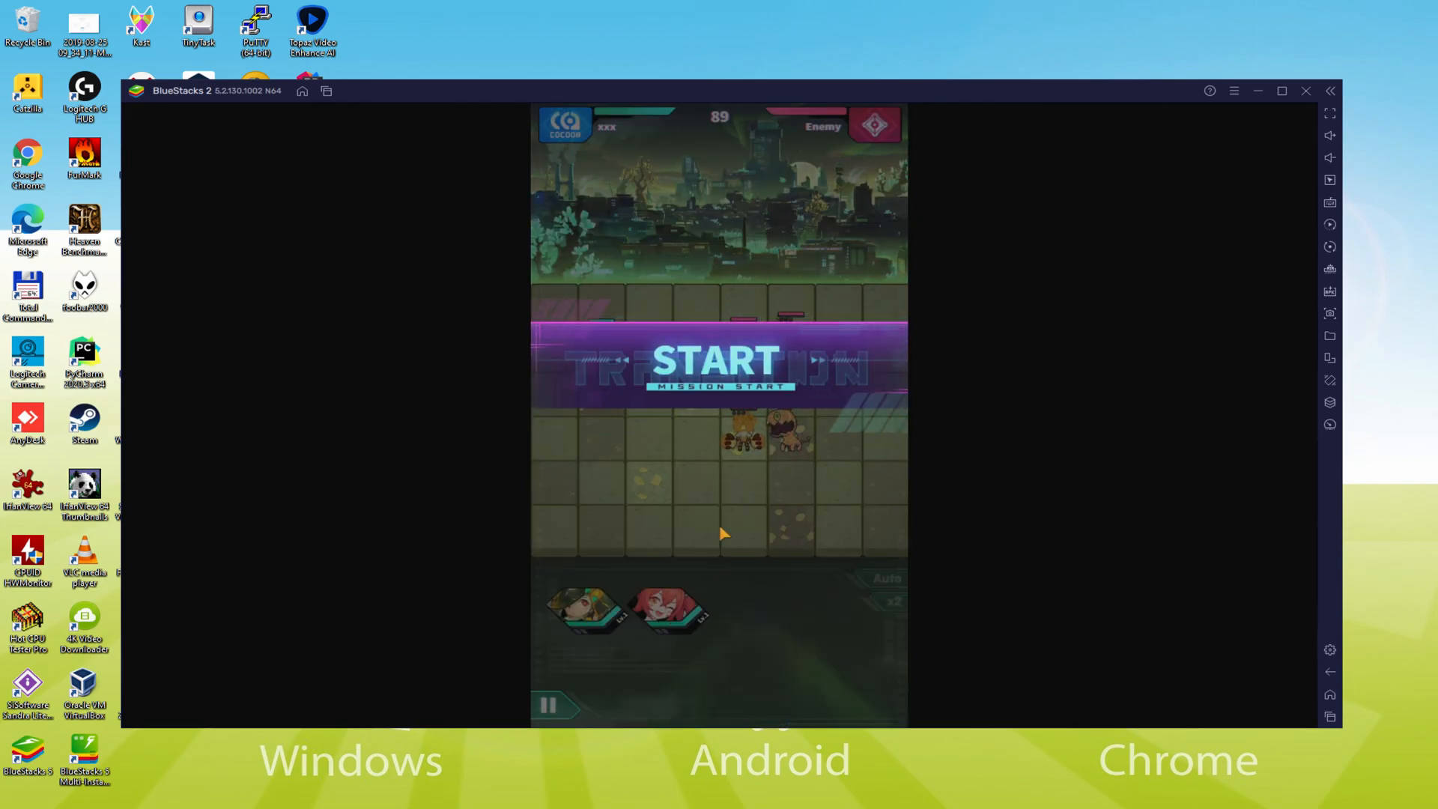